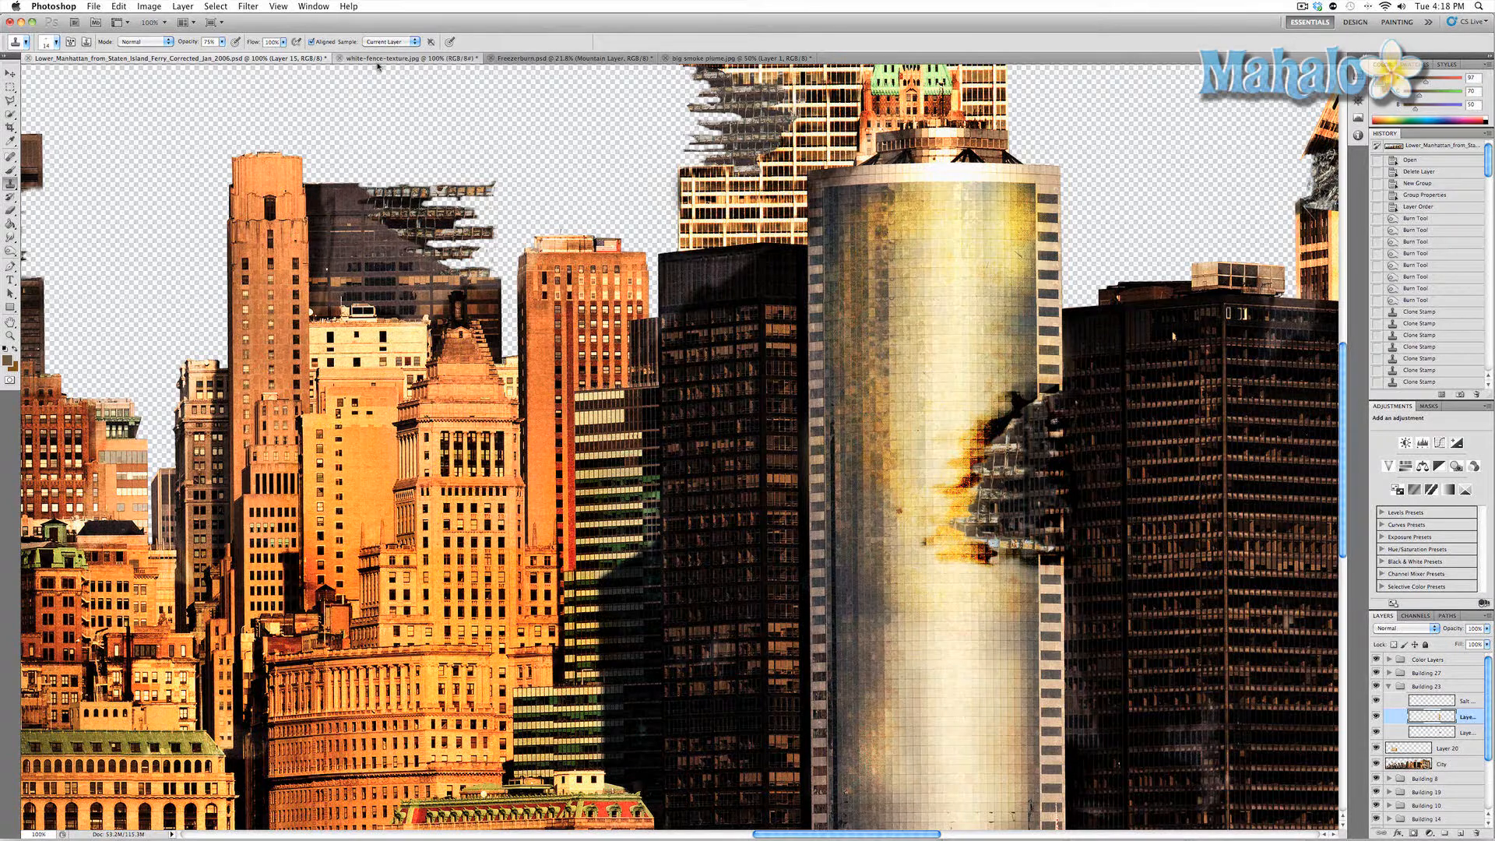
Step: Switch to the white-fence-texture.jpg document
{"action": "left_click", "coordinate": [404, 56]}
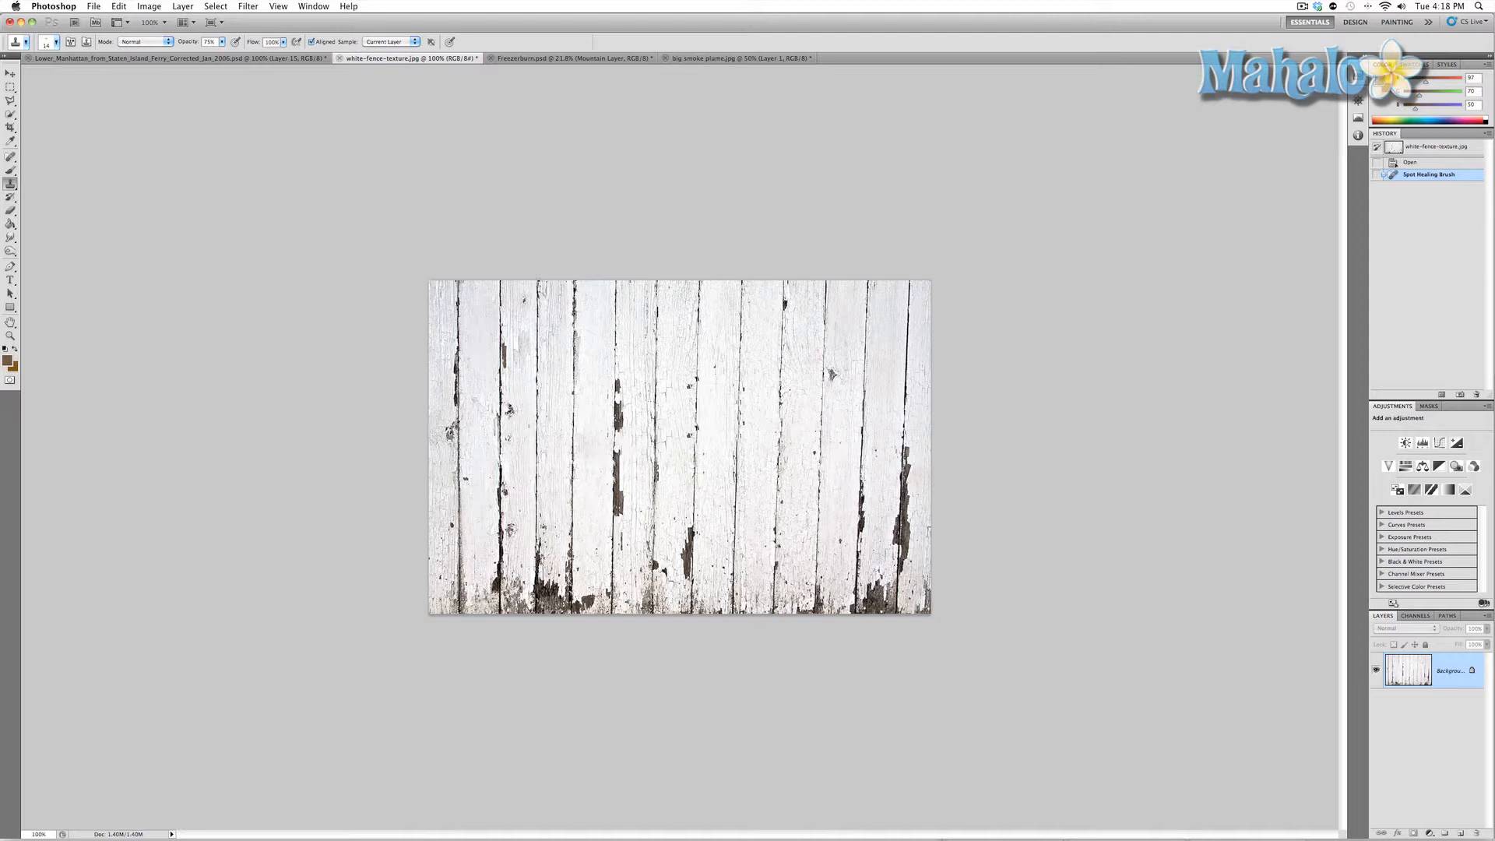
{"action": "mouse_move", "coordinate": [598, 349]}
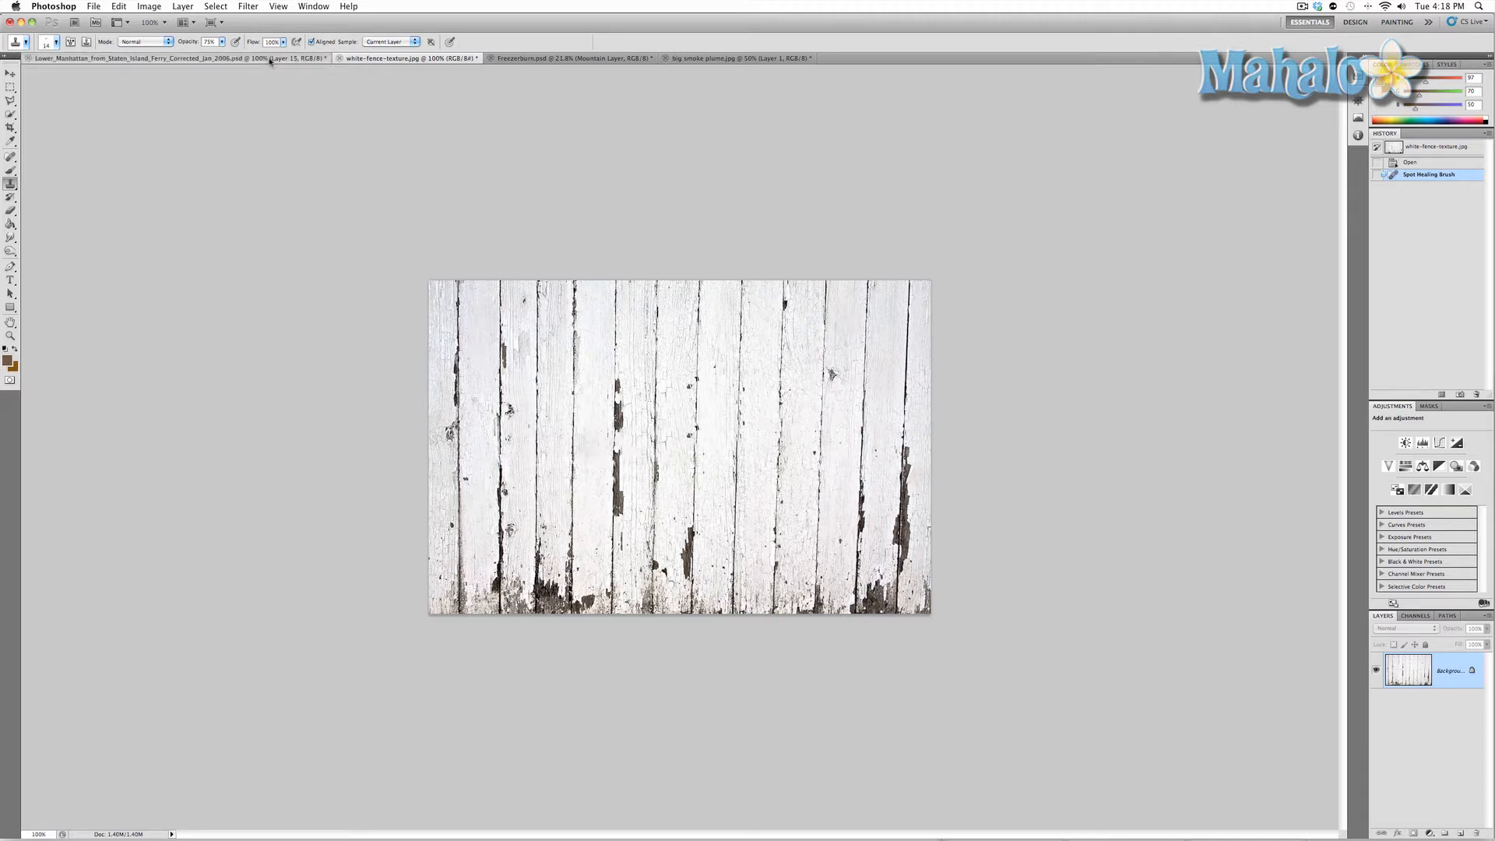
Step: Return to the Lower Manhattan composite and rename the new layer 'Salt Deposits'
{"action": "left_click", "coordinate": [143, 58]}
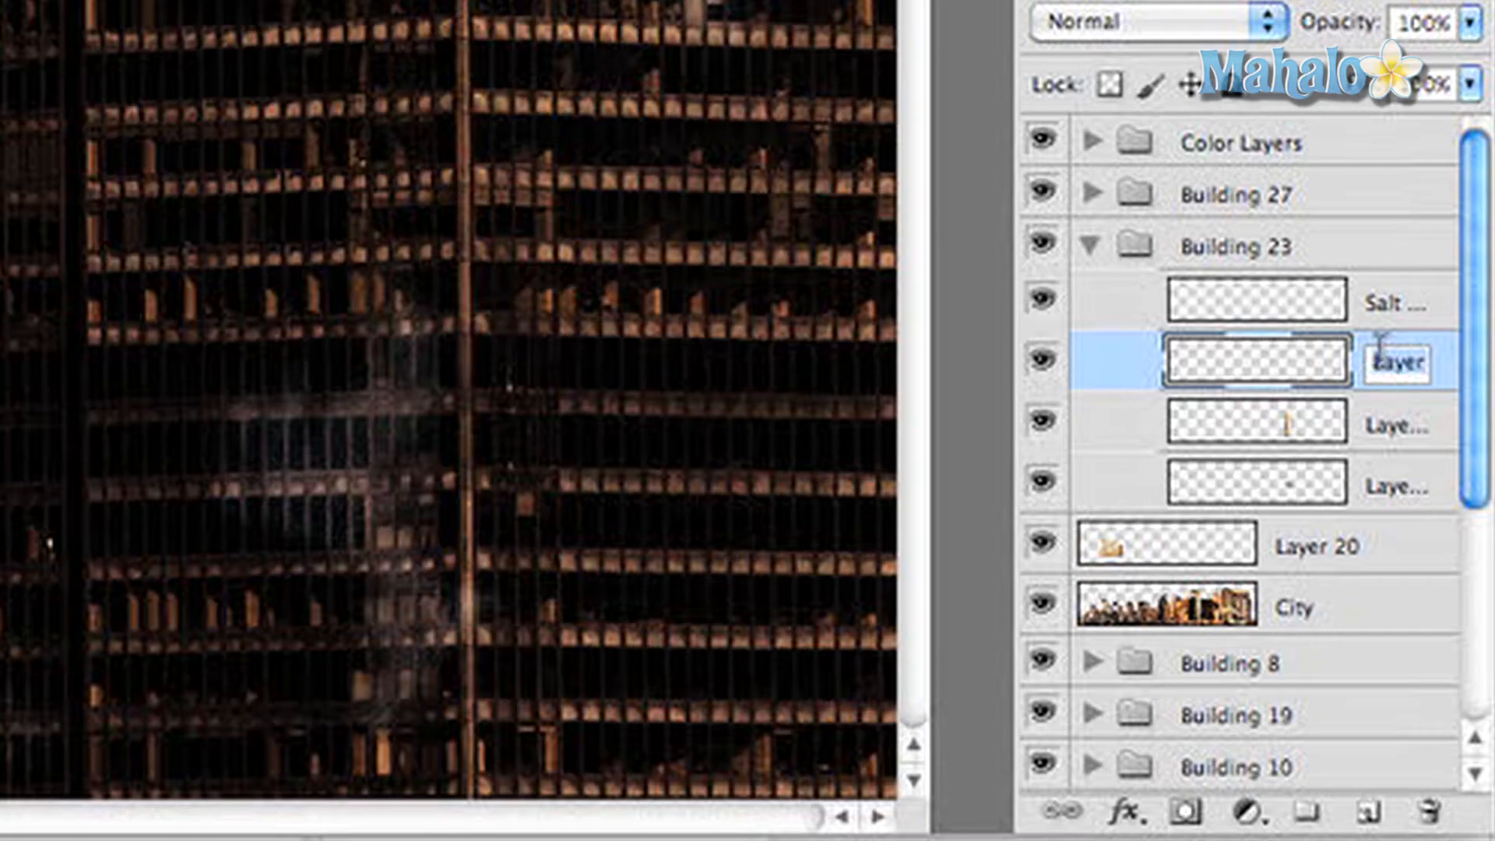
{"action": "type", "text": "epos"}
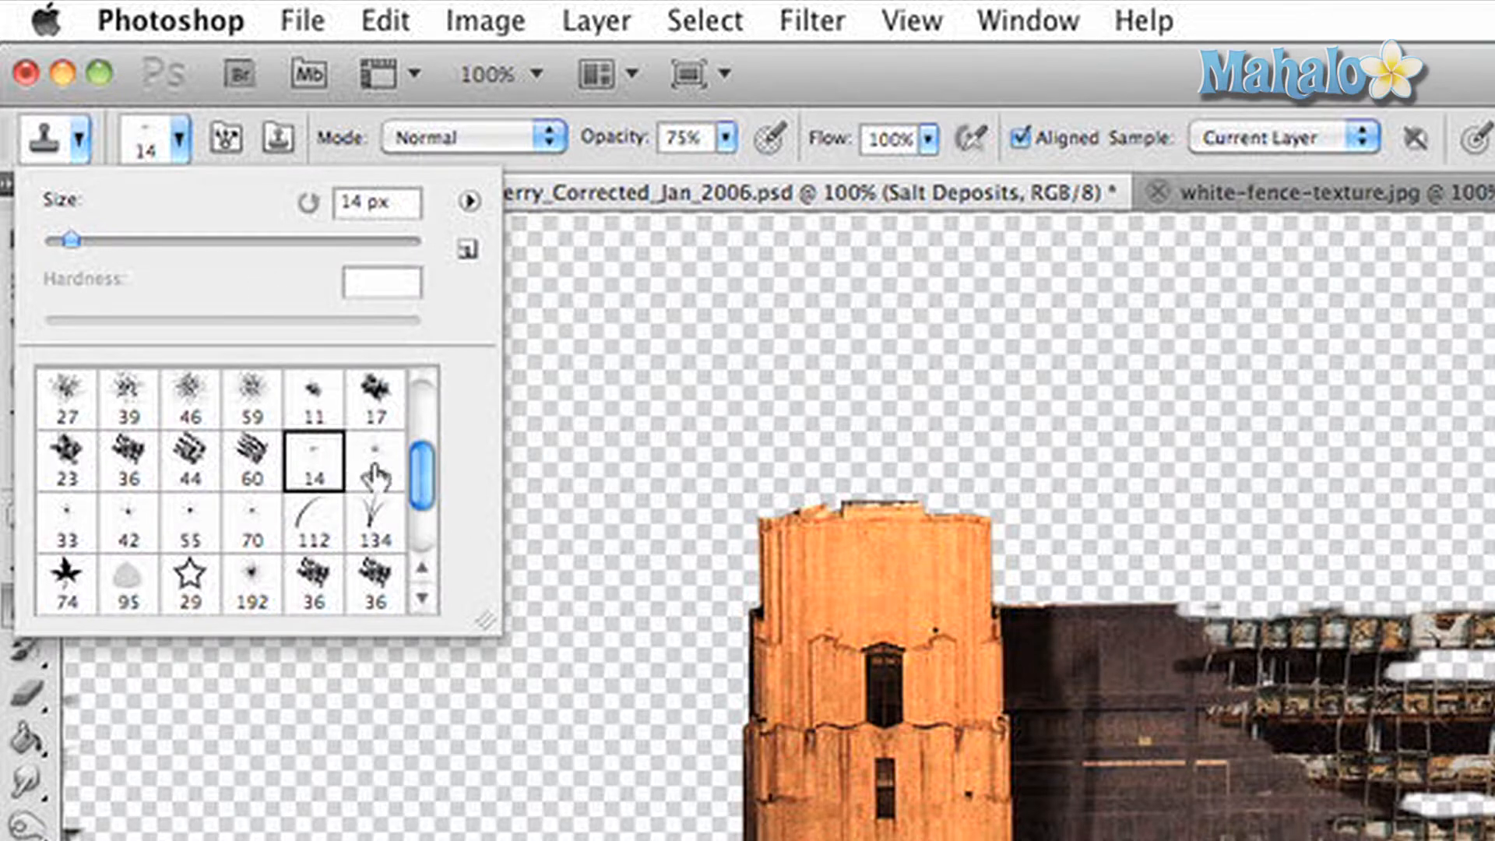
Step: Pick the 14 px brush and clone fence texture over Building 23
{"action": "left_click", "coordinate": [375, 462]}
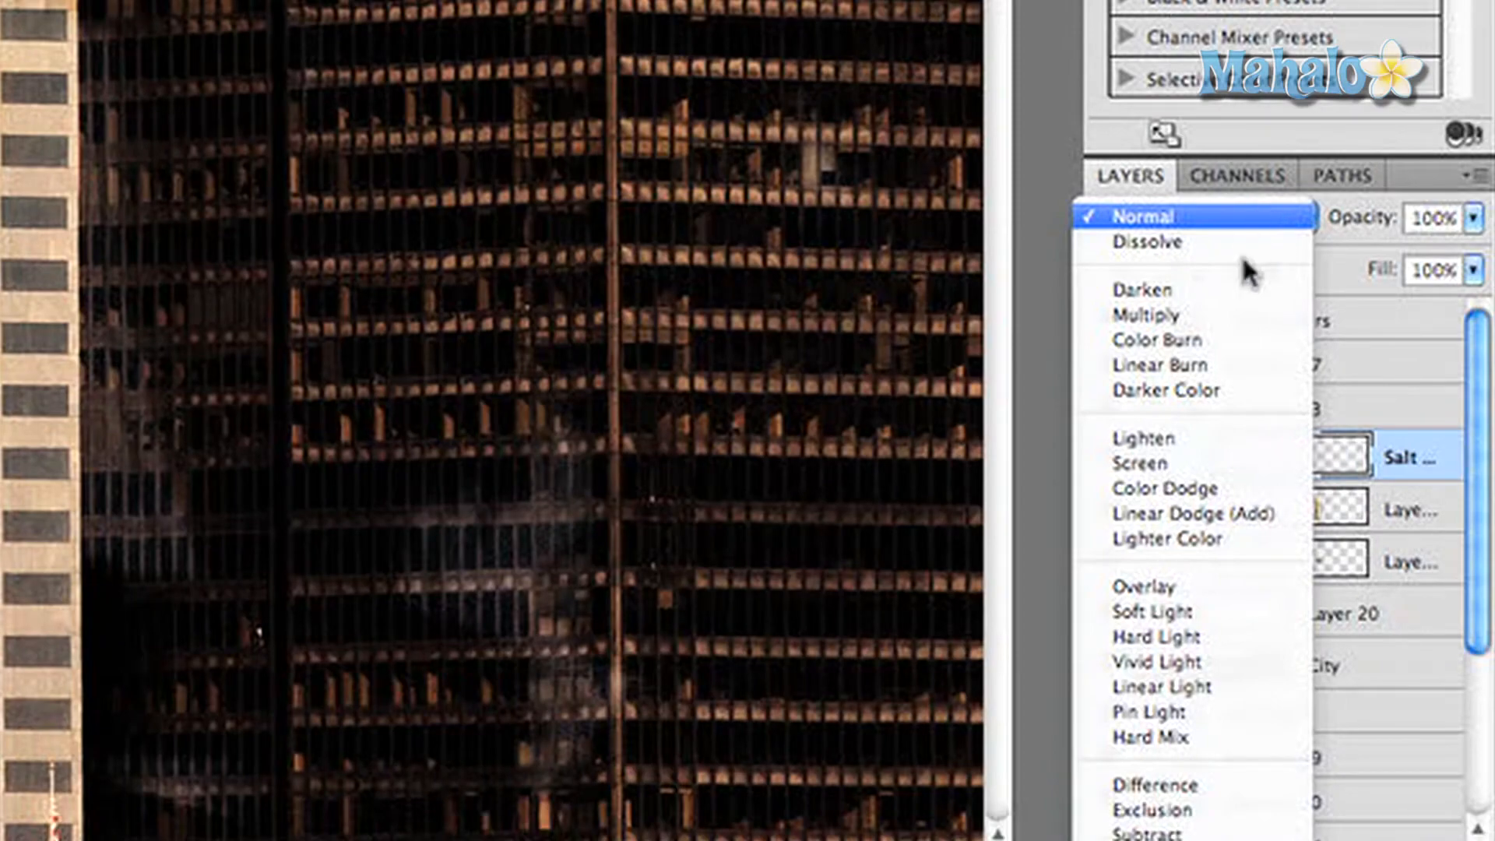
Step: Set the Salt Deposits layer blend mode to Soft Light
{"action": "left_click", "coordinate": [1149, 611]}
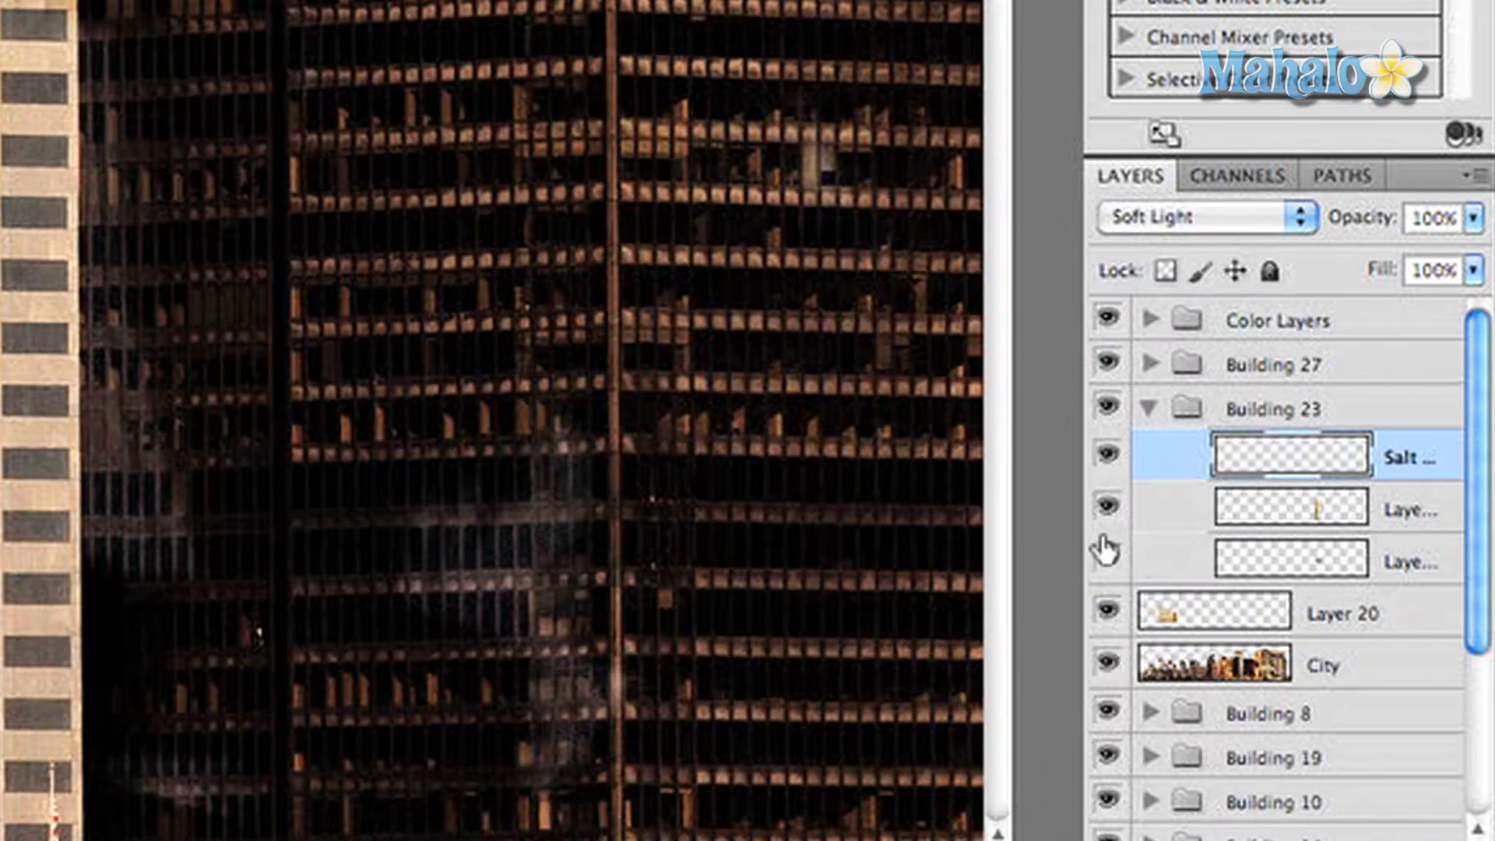